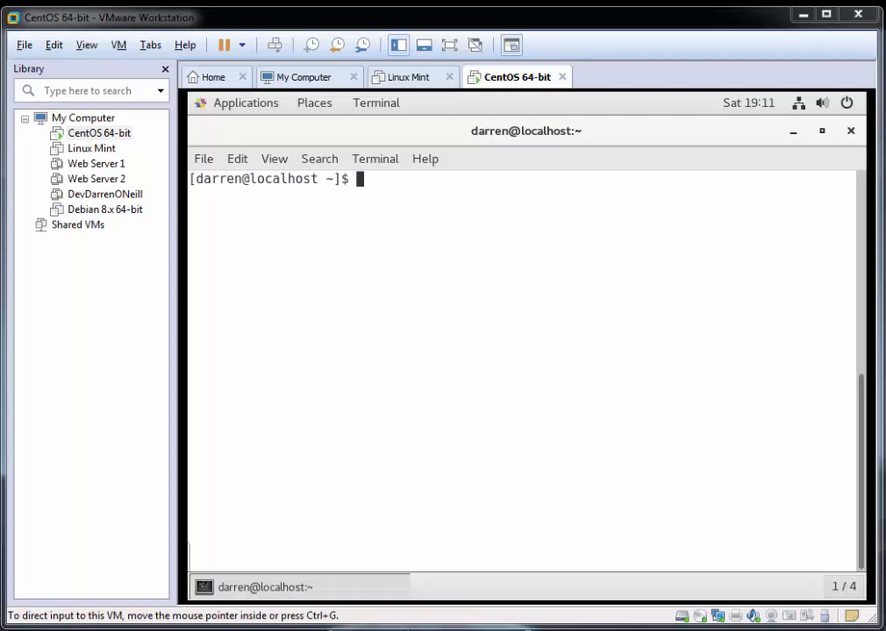
{"action": "mouse_move", "coordinate": [377, 185]}
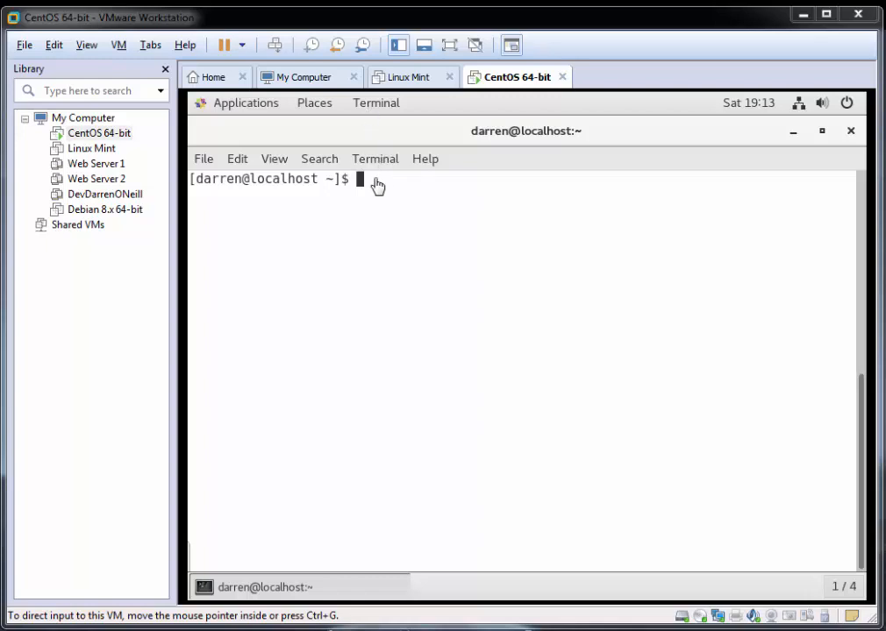
Step: Paste and run 'sudo yum install epel-release', which reports EPEL already installed
{"action": "right_click", "coordinate": [359, 179]}
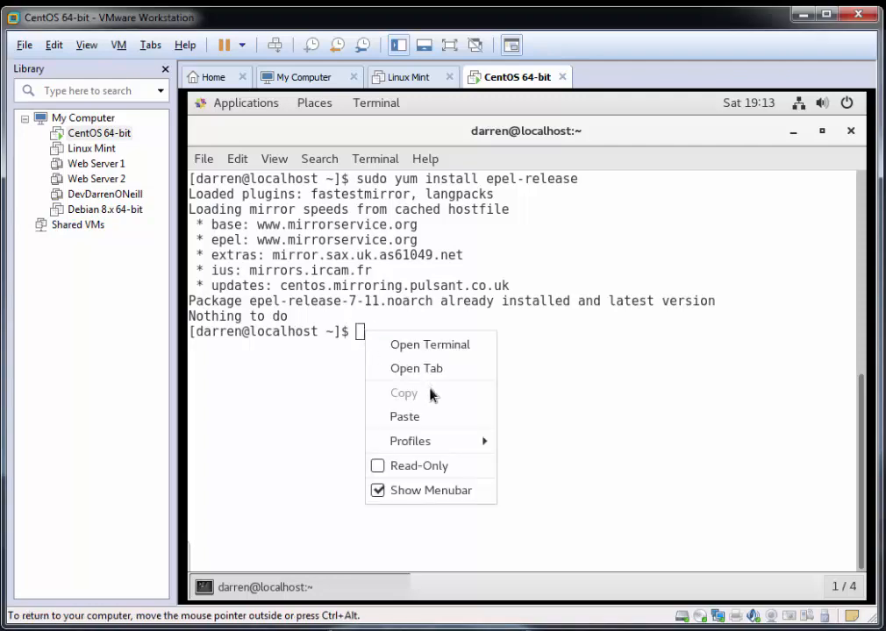
Step: Install nginx 1.12.2 and its eight module dependencies via 'sudo yum install nginx', confirming with y
{"action": "type", "text": "sudo yum install nginx"}
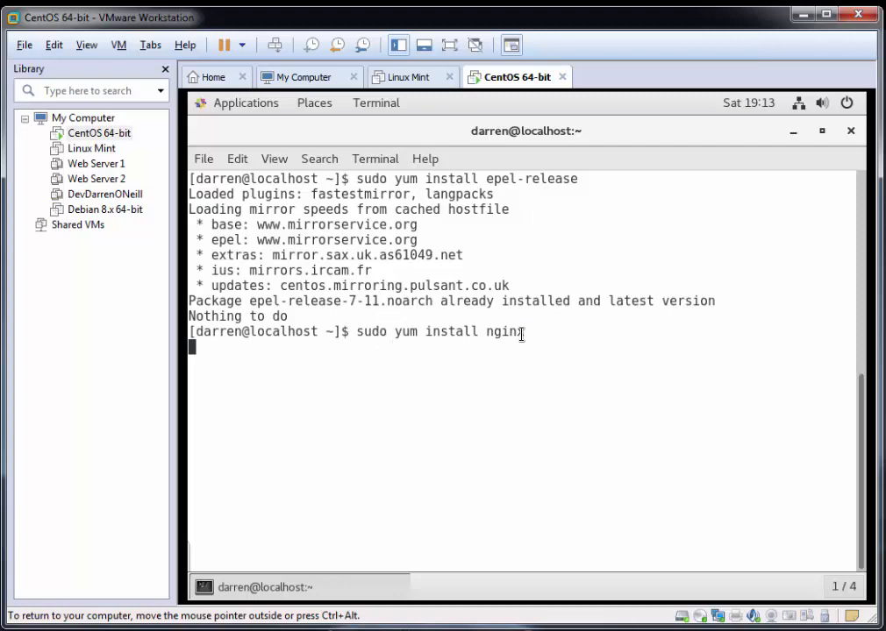
{"action": "key", "text": "Return"}
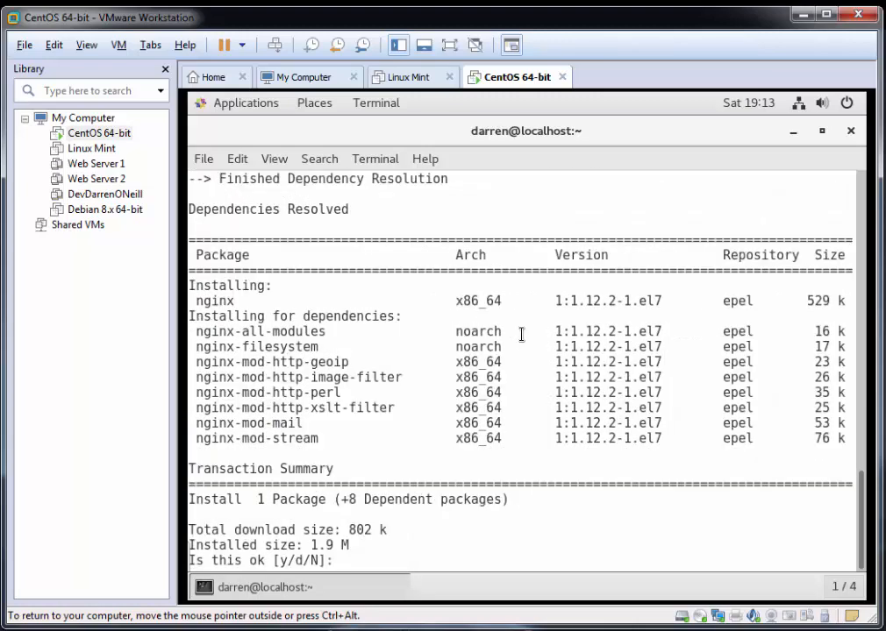
{"action": "type", "text": "y"}
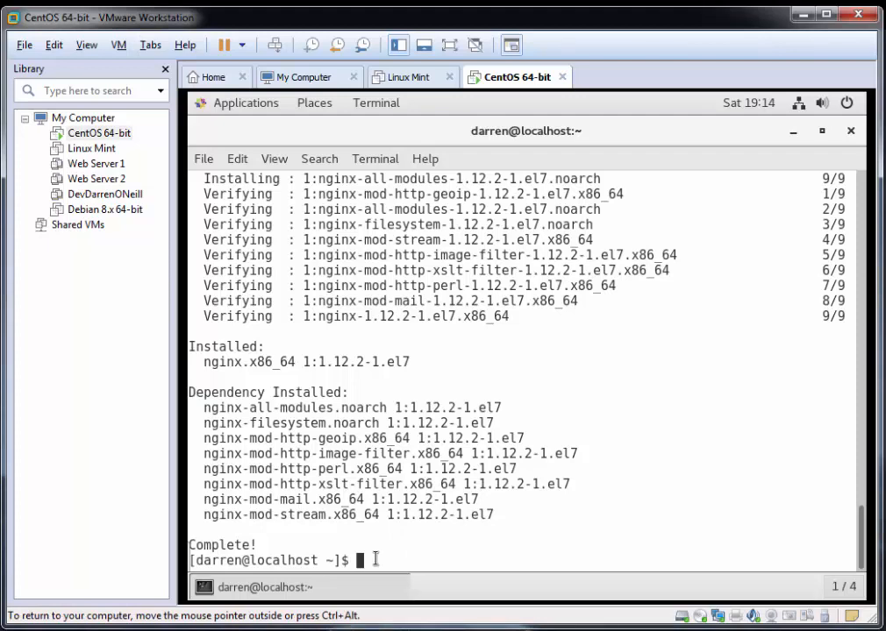
Step: Run 'sudo service nginx start', then check 'sudo service nginx status' shows active (running)
{"action": "type", "text": "sudo s"}
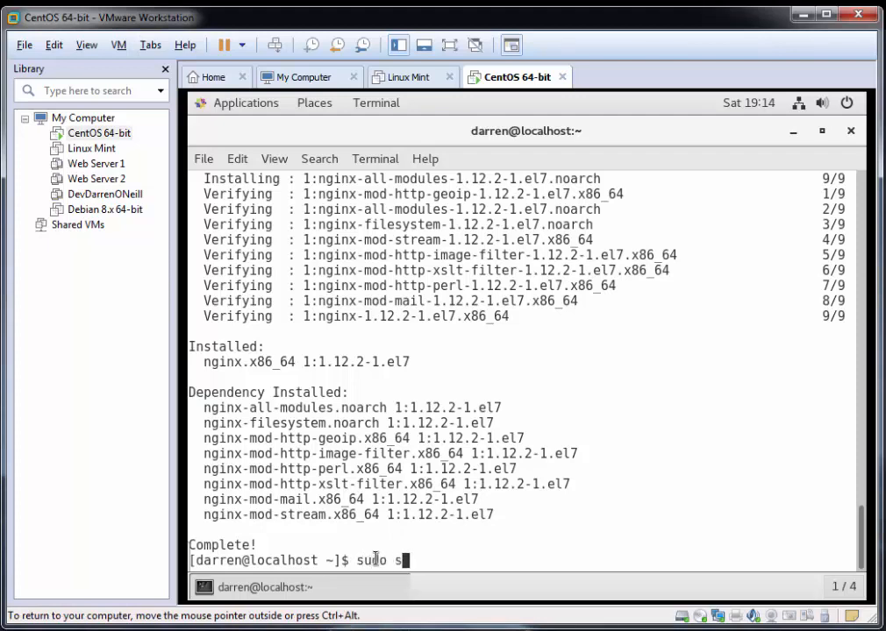
{"action": "type", "text": "ervice"}
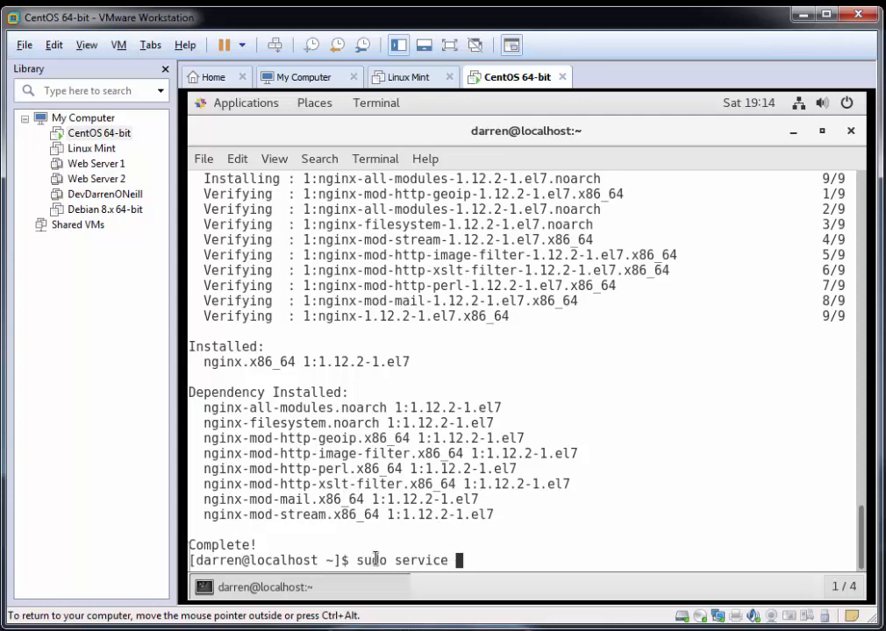
{"action": "type", "text": "ng"}
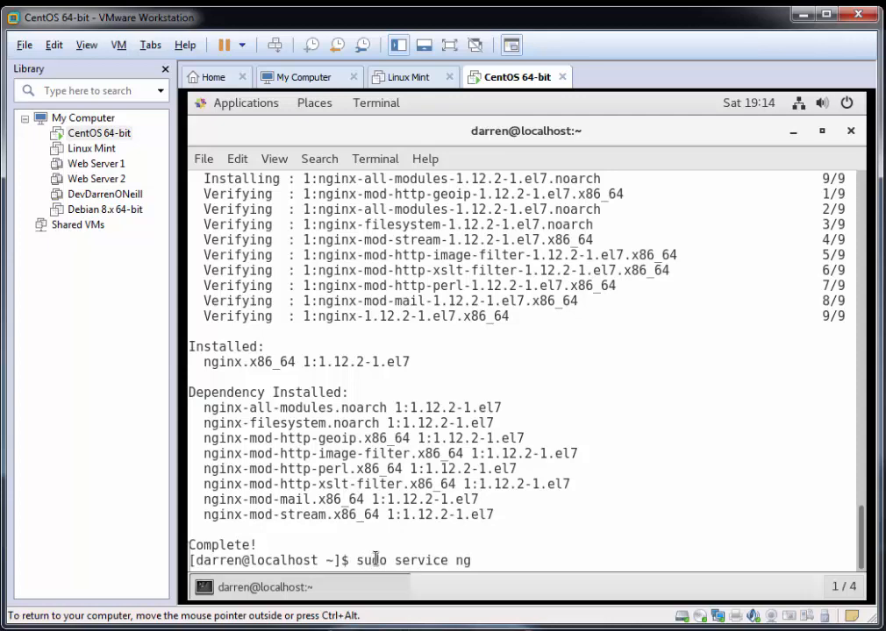
{"action": "type", "text": "inx start"}
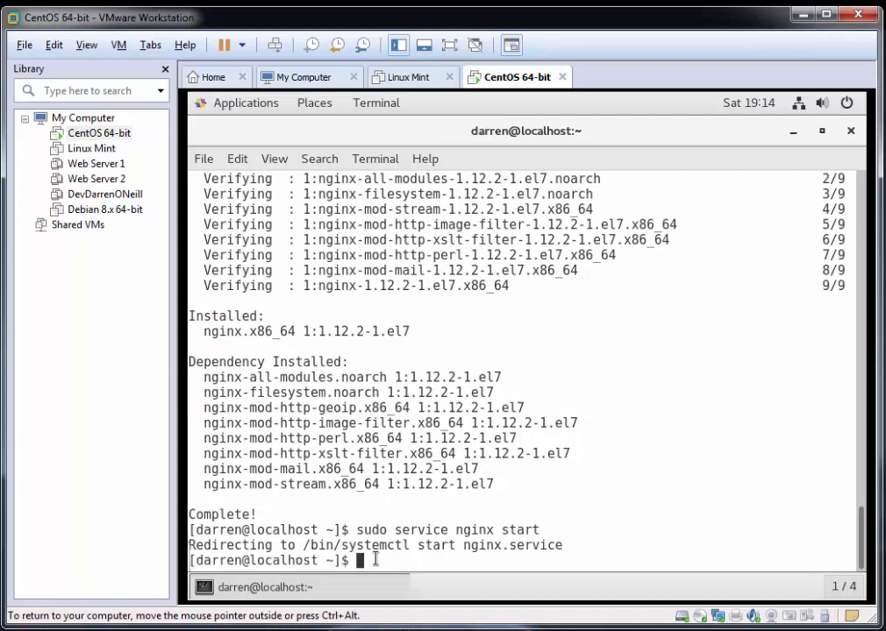
{"action": "mouse_move", "coordinate": [482, 550]}
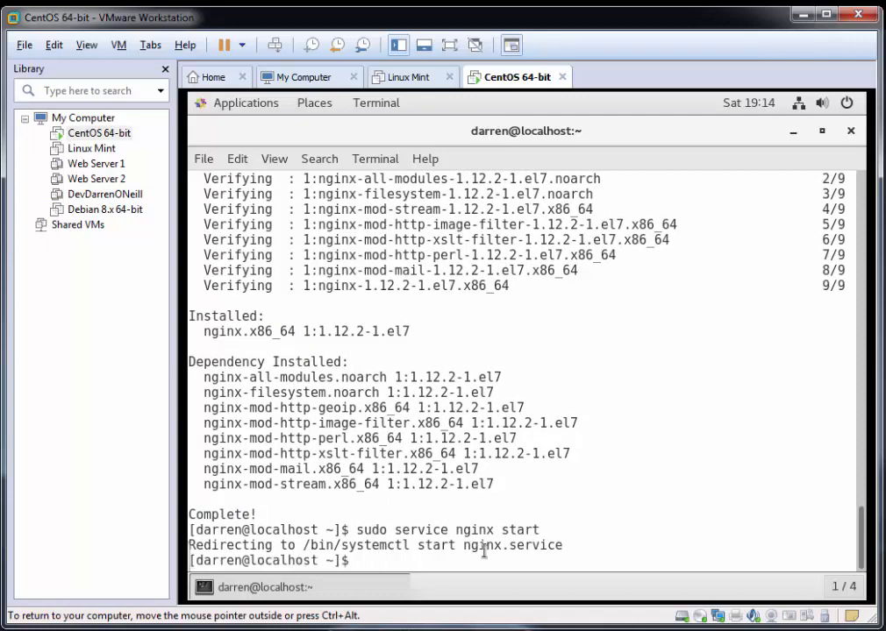
{"action": "type", "text": "sudo service nginx st"}
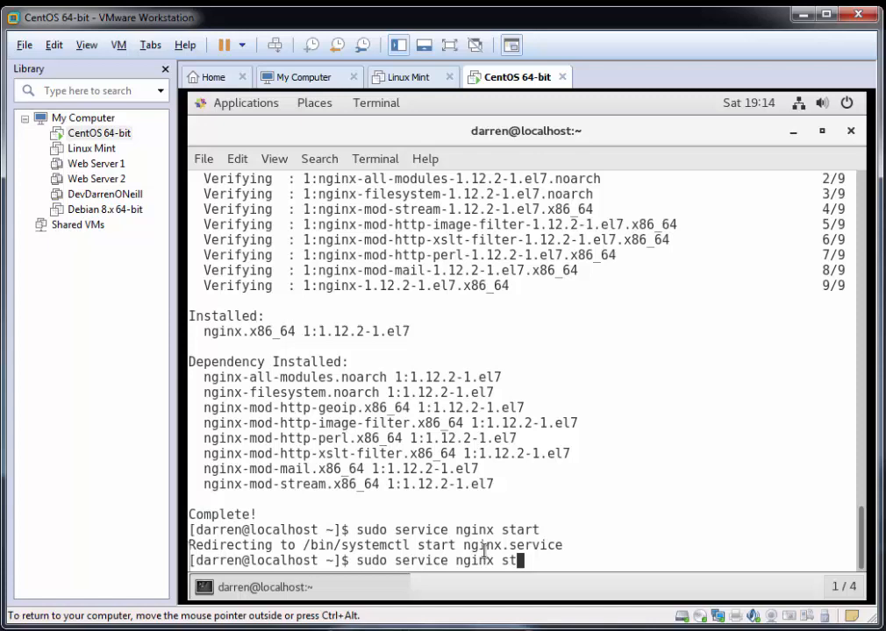
{"action": "type", "text": "atus"}
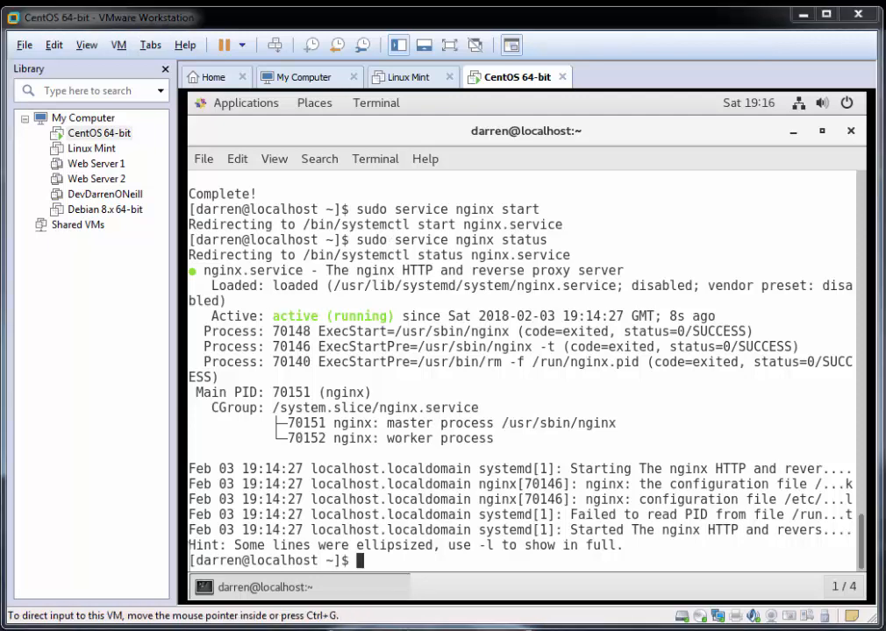
{"action": "mouse_move", "coordinate": [422, 552]}
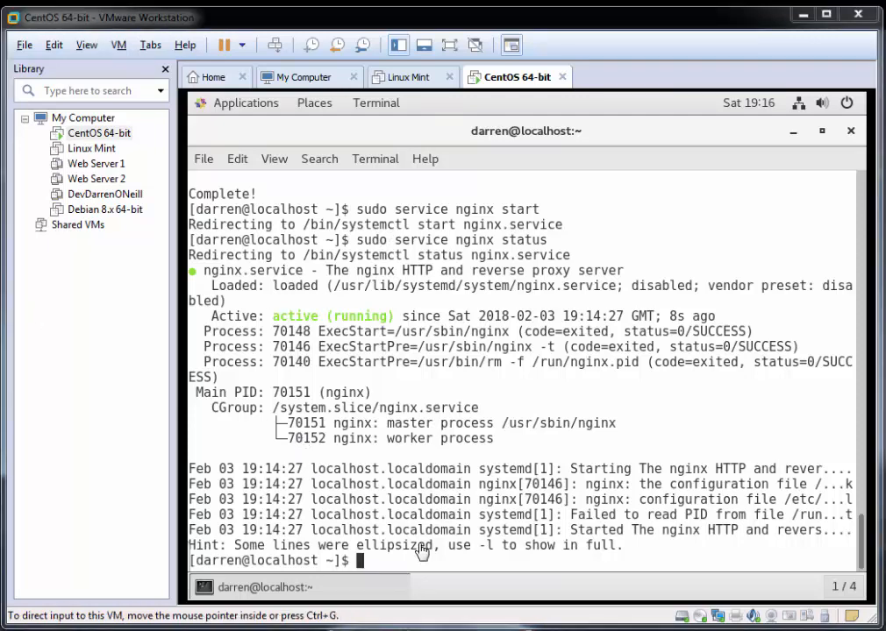
{"action": "mouse_move", "coordinate": [377, 565]}
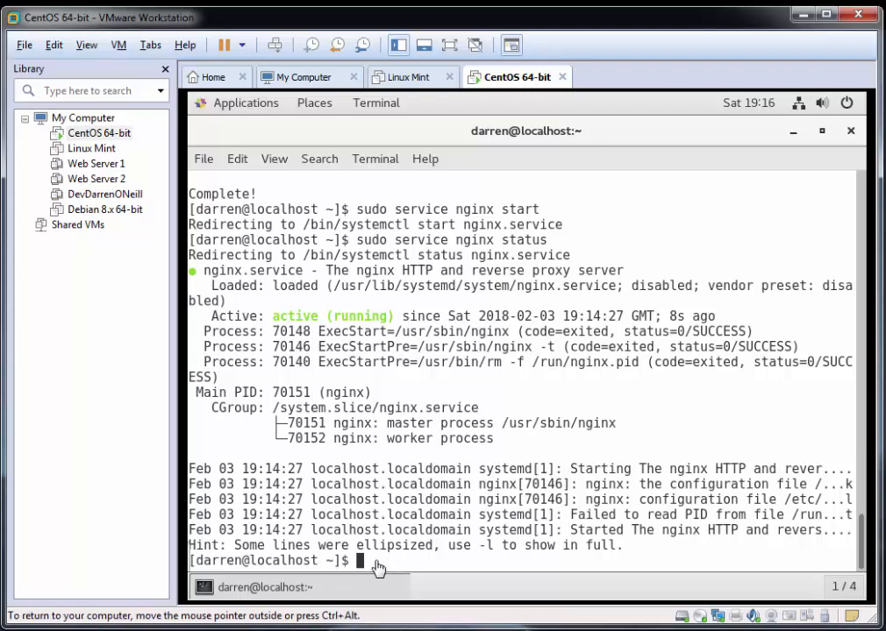
Step: Run 'sudo chkconfig nginx on' so nginx starts at boot
{"action": "type", "text": "sudo"}
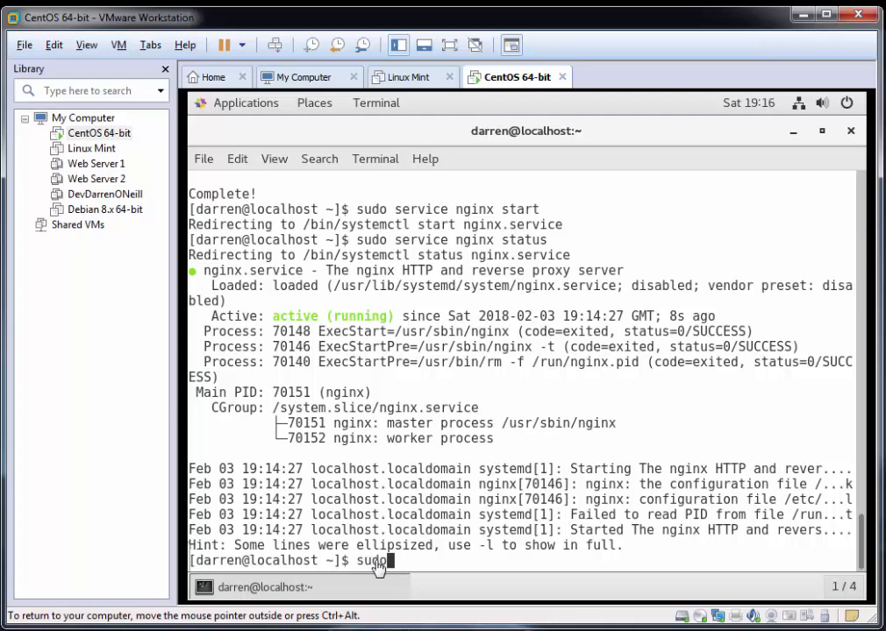
{"action": "type", "text": "chkco"}
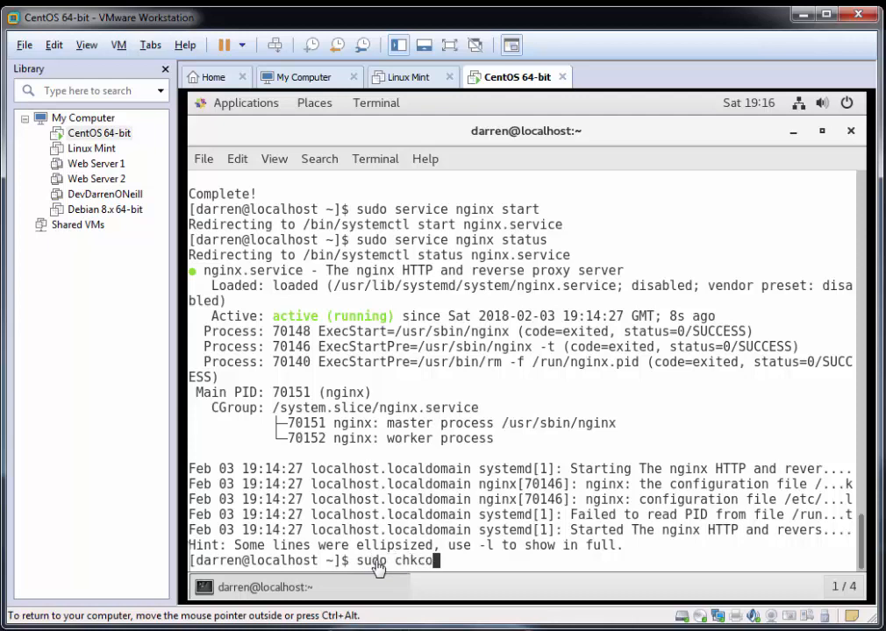
{"action": "type", "text": "nfig"}
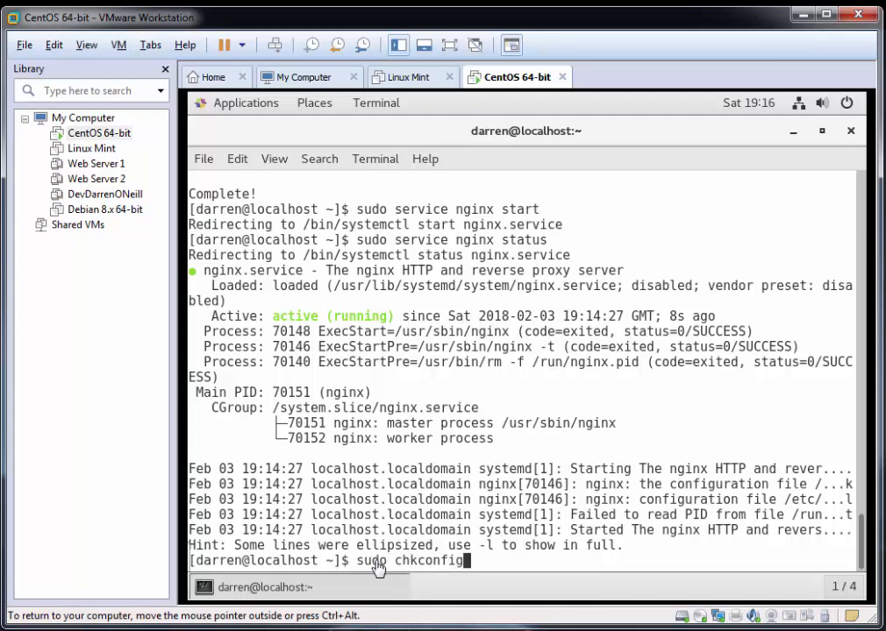
{"action": "type", "text": "nginx on"}
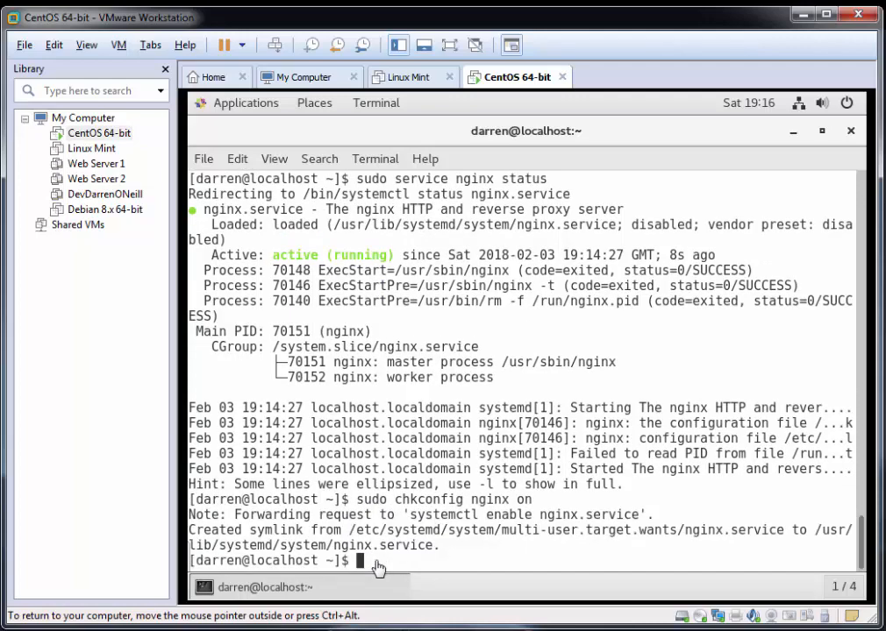
{"action": "mouse_move", "coordinate": [269, 399]}
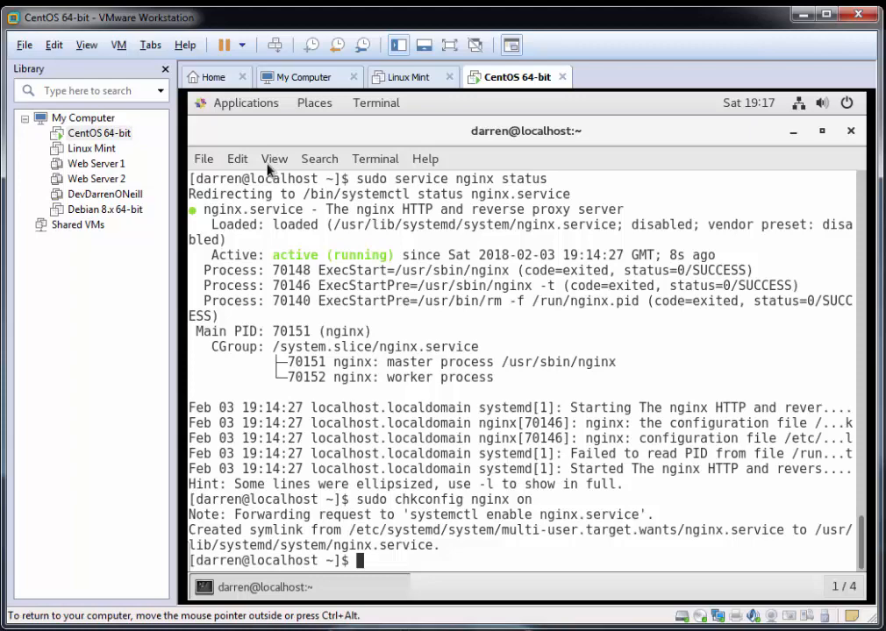
Step: Launch Firefox on the Welcome to CentOS page and select its address bar
{"action": "left_click", "coordinate": [236, 102]}
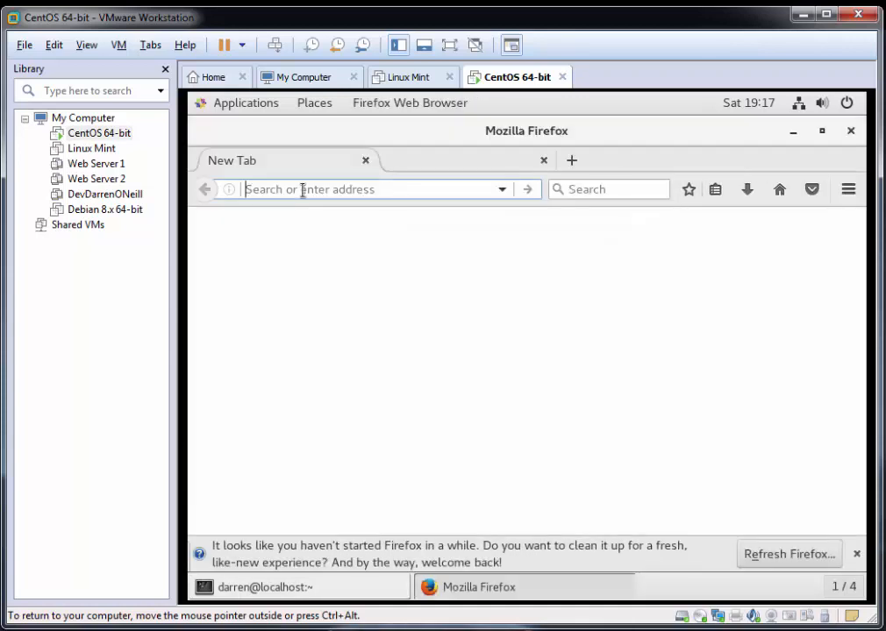
{"action": "type", "text": "https://www.centos.org"}
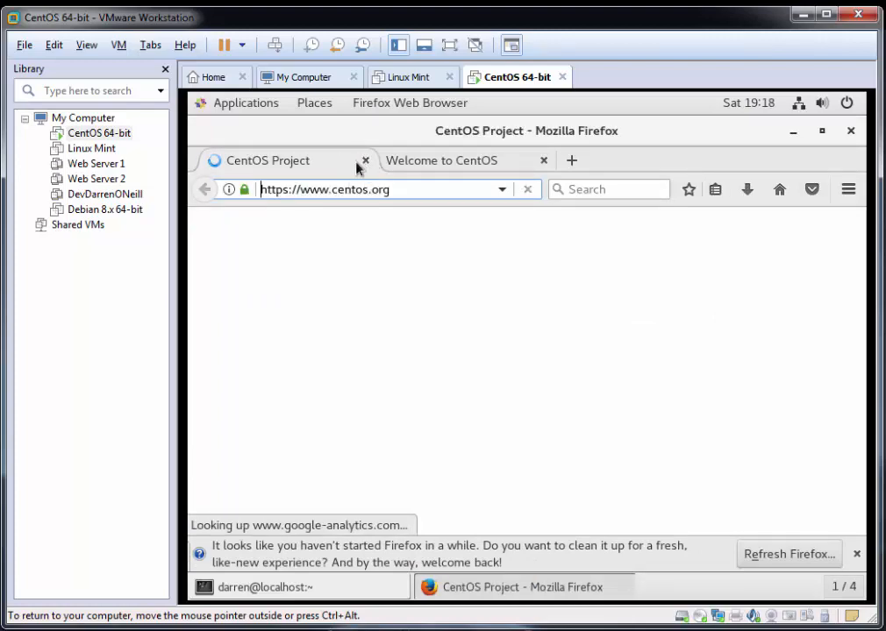
{"action": "left_click", "coordinate": [364, 160]}
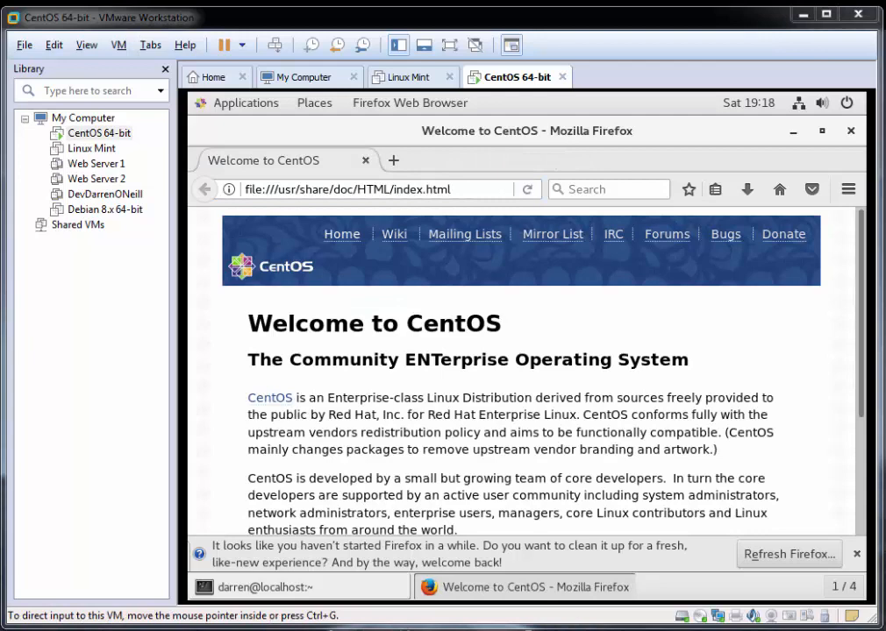
{"action": "left_click", "coordinate": [368, 188]}
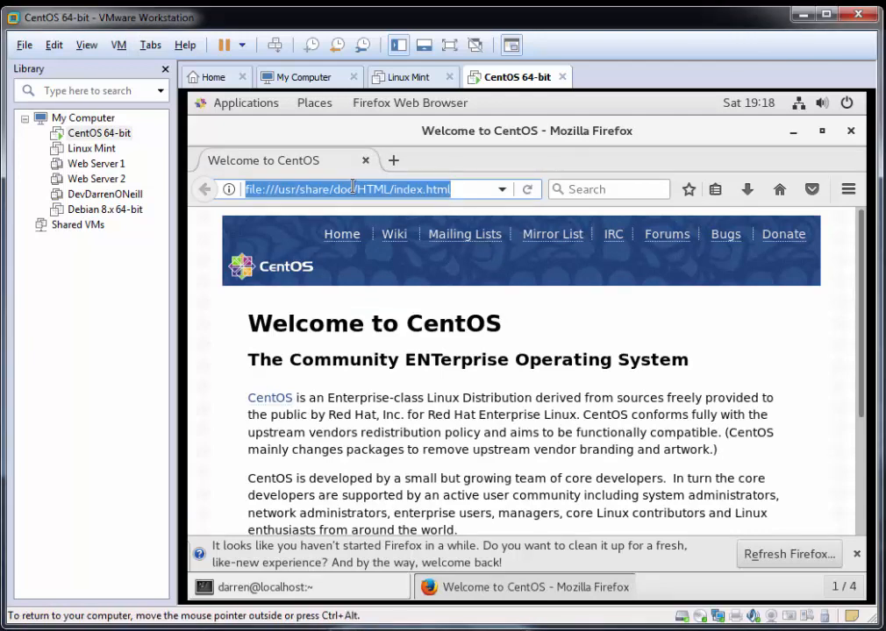
Step: Browse to localhost and highlight the /usr/share/nginx/html path on the nginx test page
{"action": "type", "text": "local"}
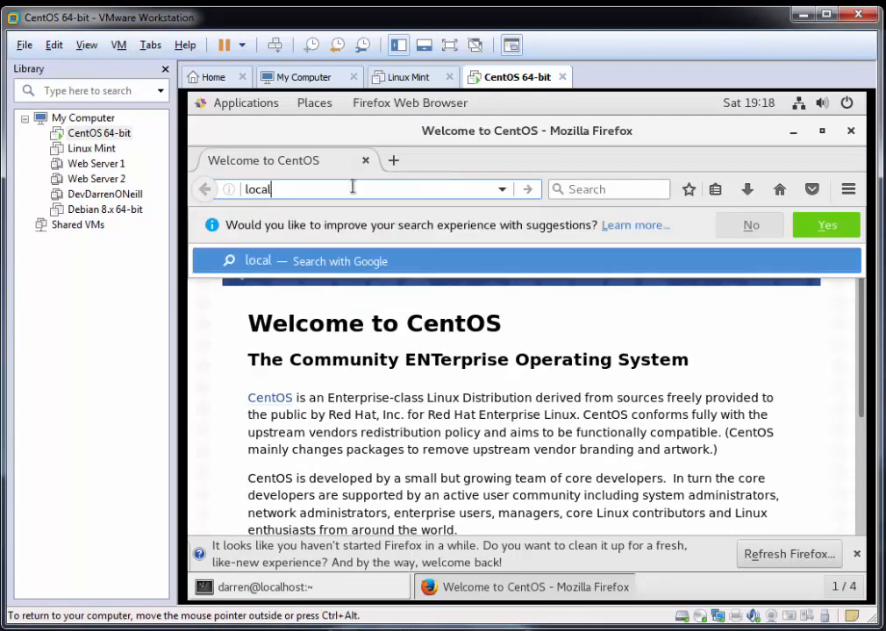
{"action": "type", "text": "host"}
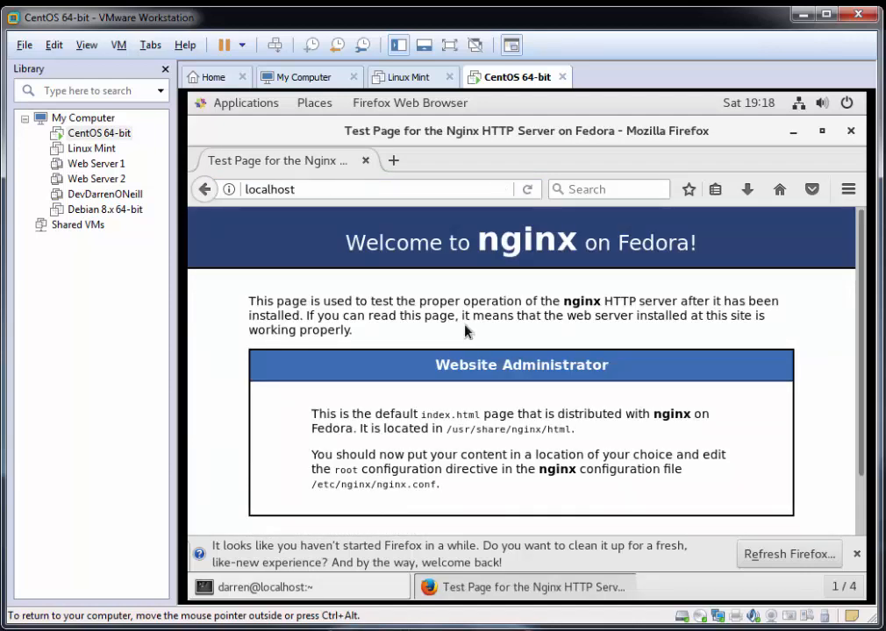
{"action": "mouse_move", "coordinate": [415, 328]}
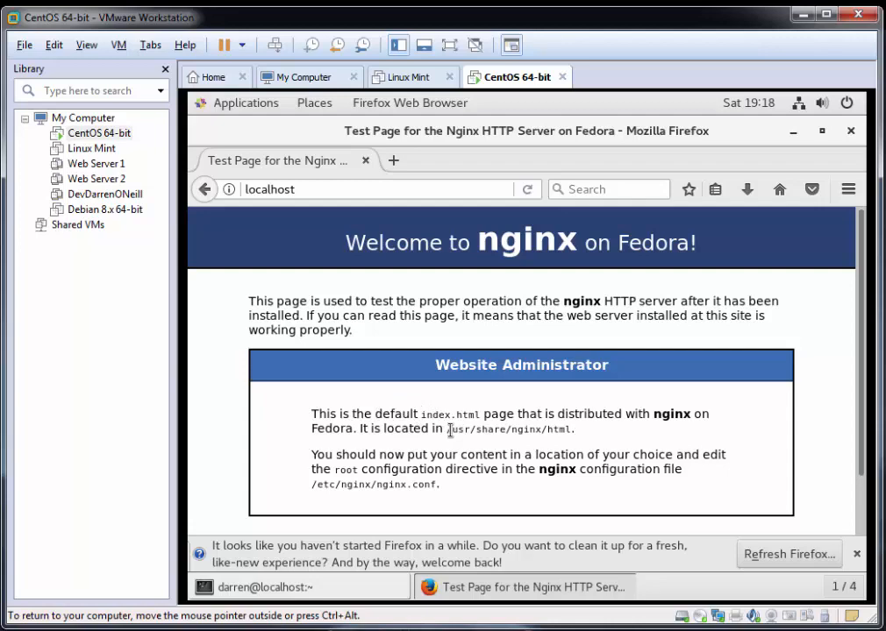
{"action": "left_click_drag", "start_coordinate": [449, 428], "coordinate": [545, 429]}
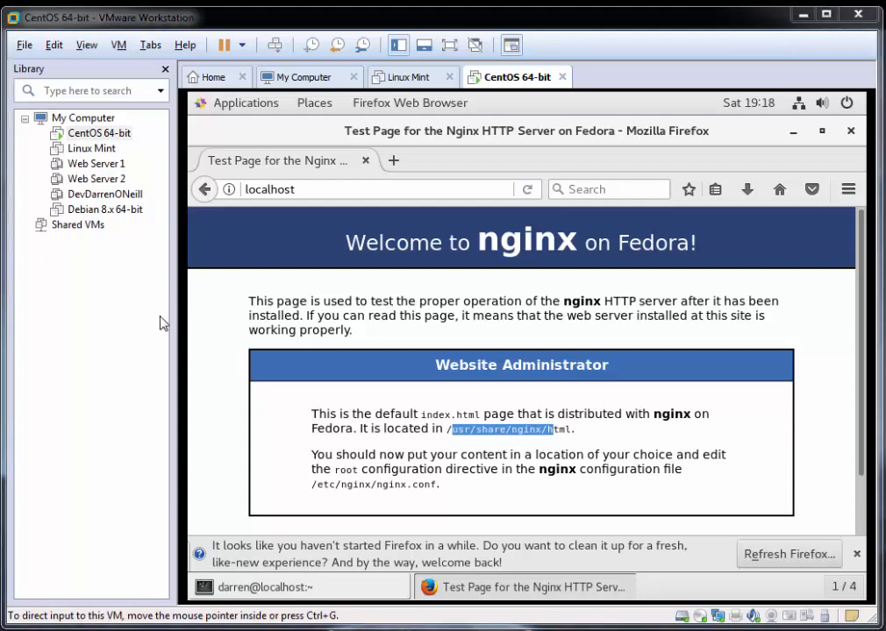
{"action": "mouse_move", "coordinate": [553, 452]}
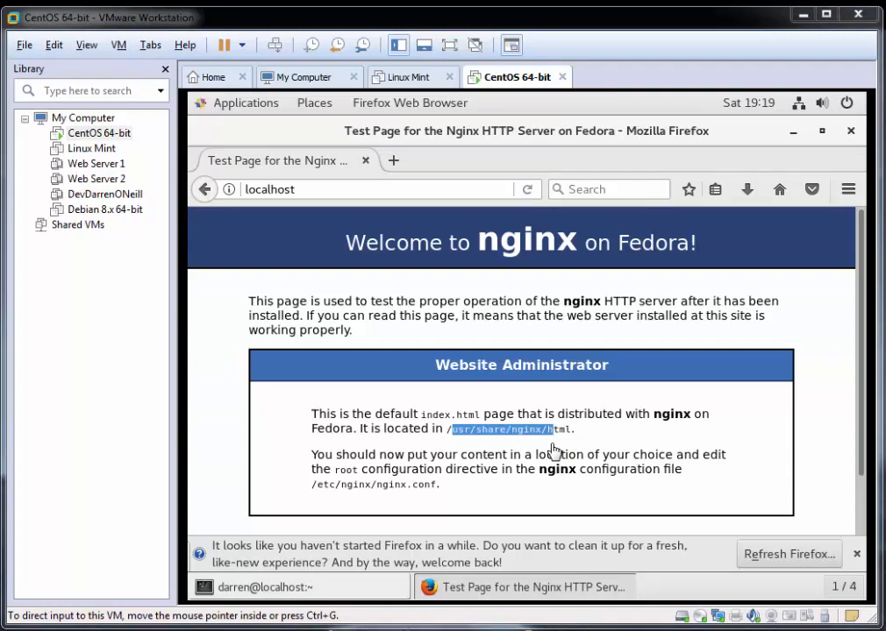
{"action": "mouse_move", "coordinate": [544, 402]}
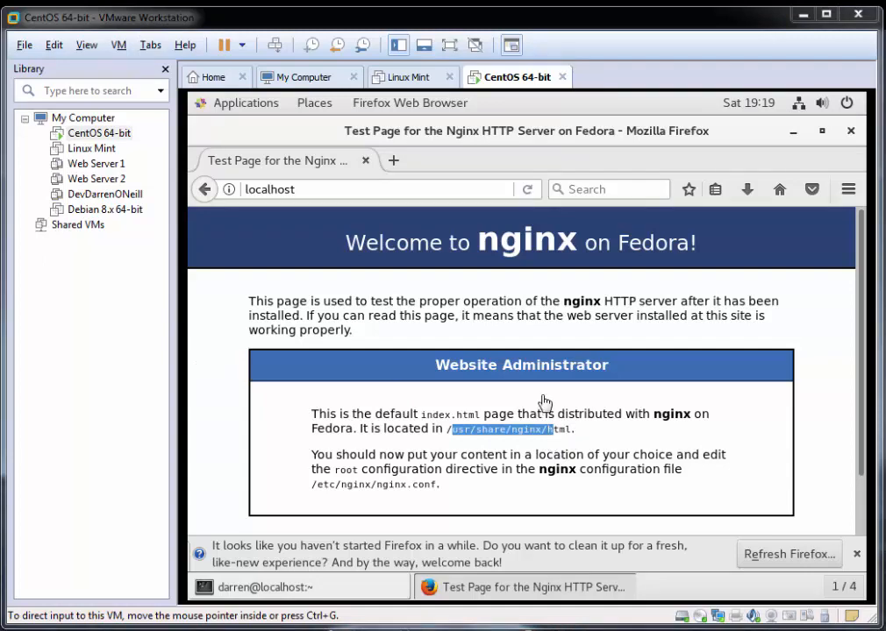
{"action": "mouse_move", "coordinate": [325, 588]}
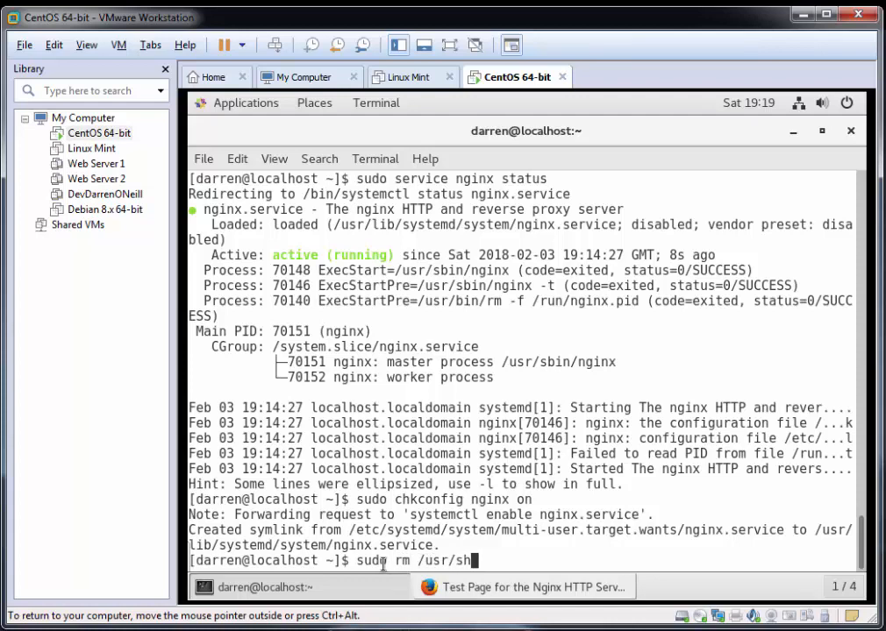
Step: Delete the default page with 'sudo rm /usr/share/nginx/html/index.html'
{"action": "type", "text": "are/"}
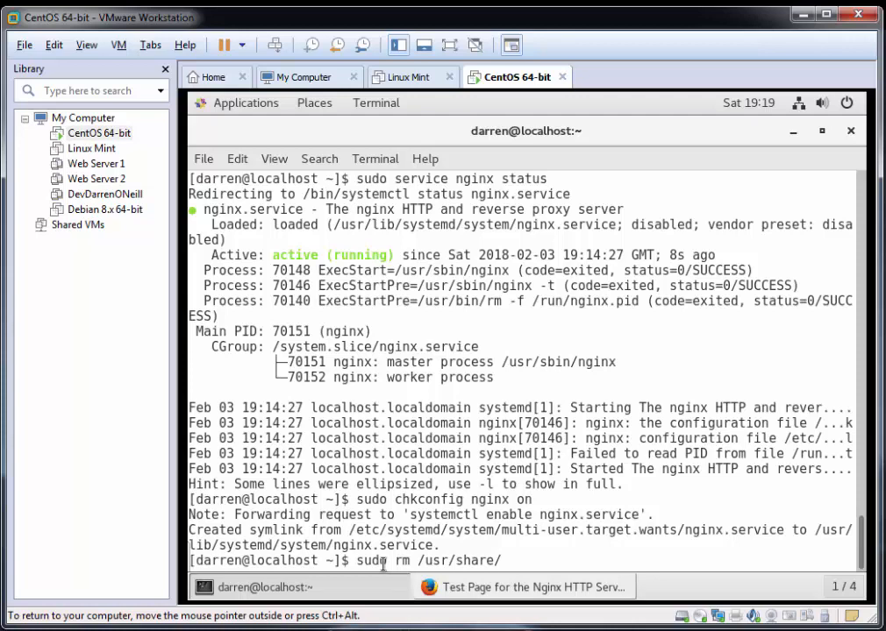
{"action": "type", "text": "nginx/"}
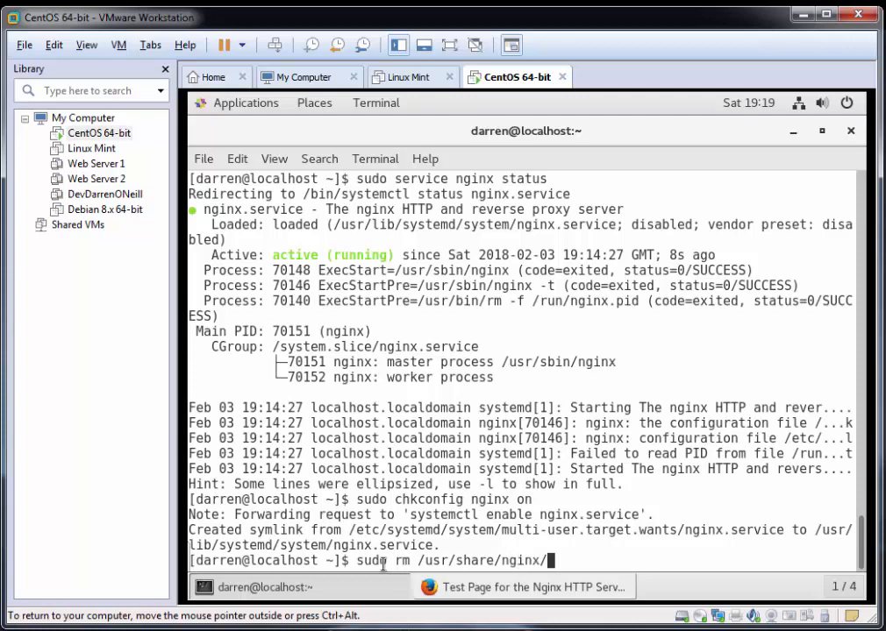
{"action": "type", "text": "html/index.html"}
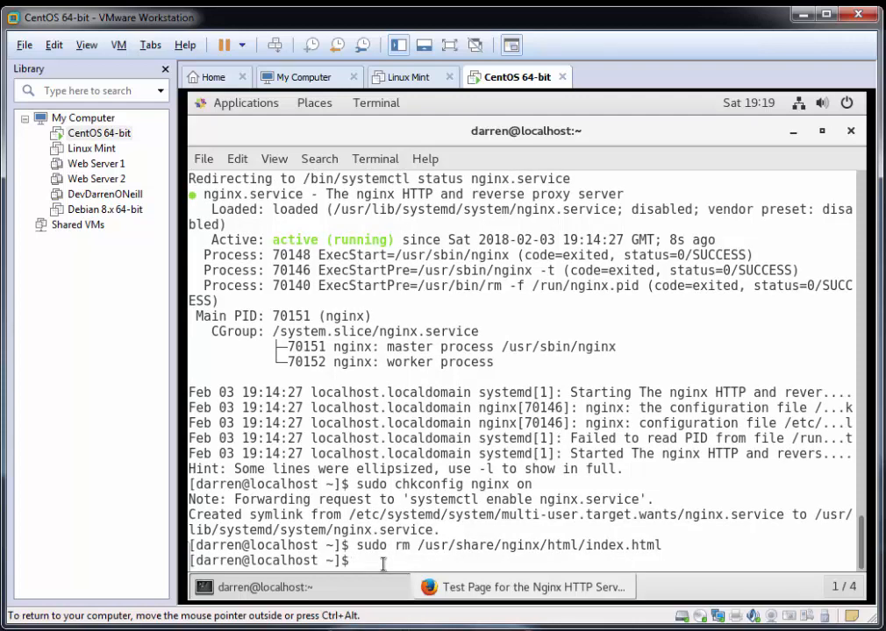
{"action": "type", "text": "sudo rm /usr/share/nginx/html/index.html"}
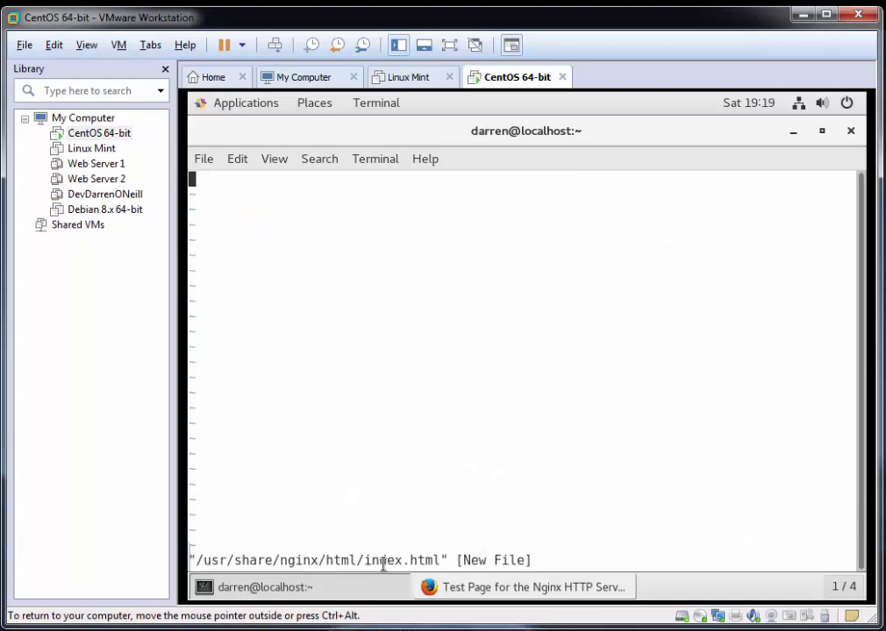
Step: Write 'This is my NGinx test page' into index.html and save with :wq!
{"action": "key", "text": "i"}
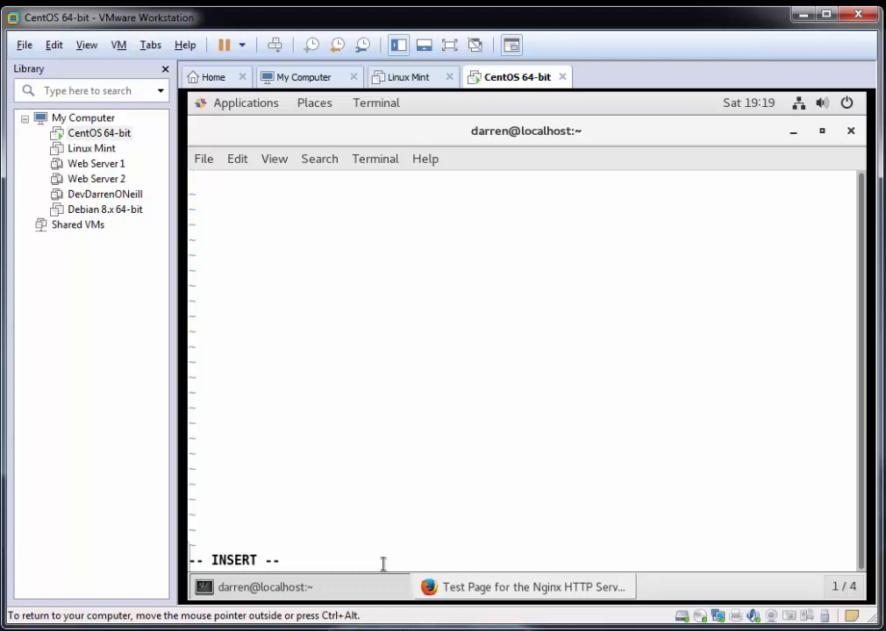
{"action": "type", "text": "This is my NGinx"}
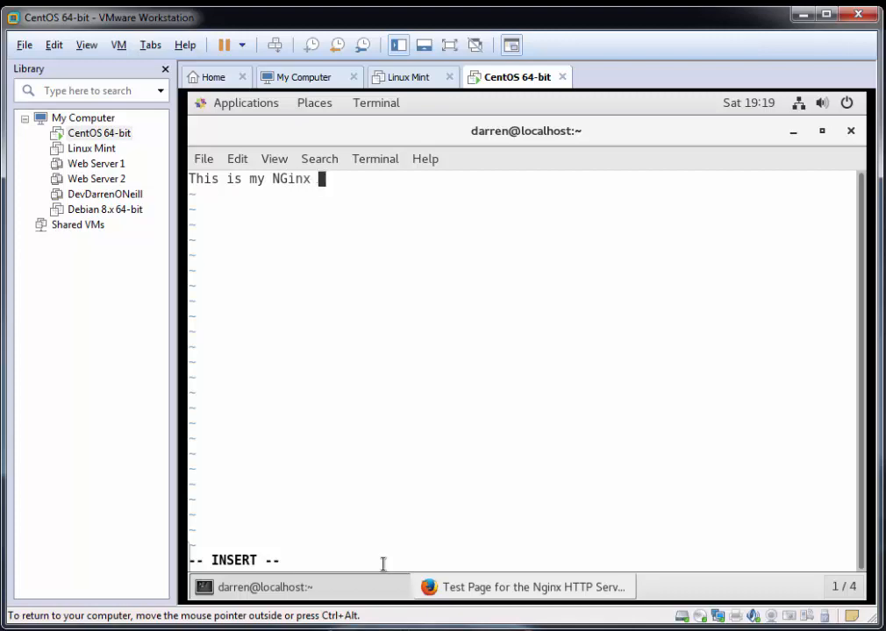
{"action": "type", "text": "test page"}
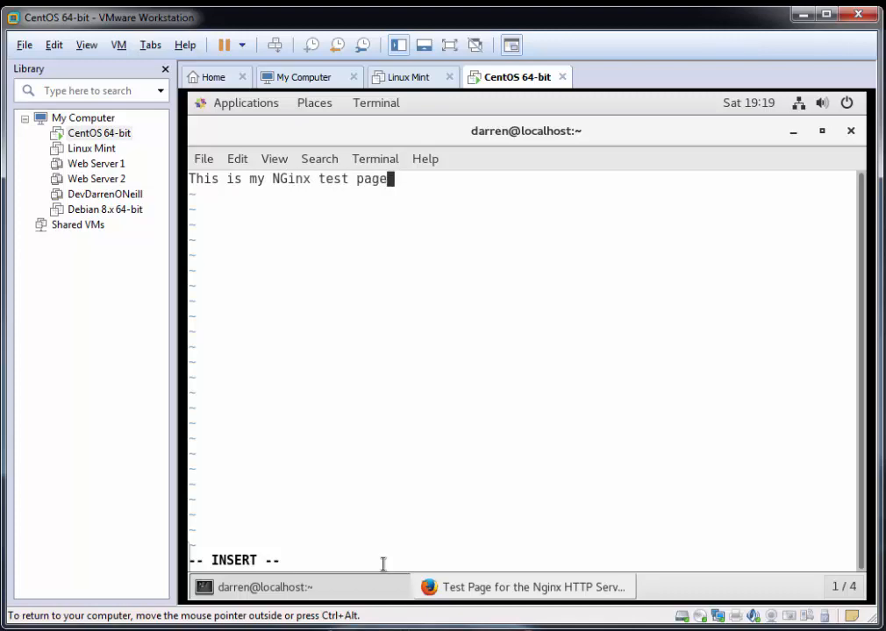
{"action": "key", "text": "Escape"}
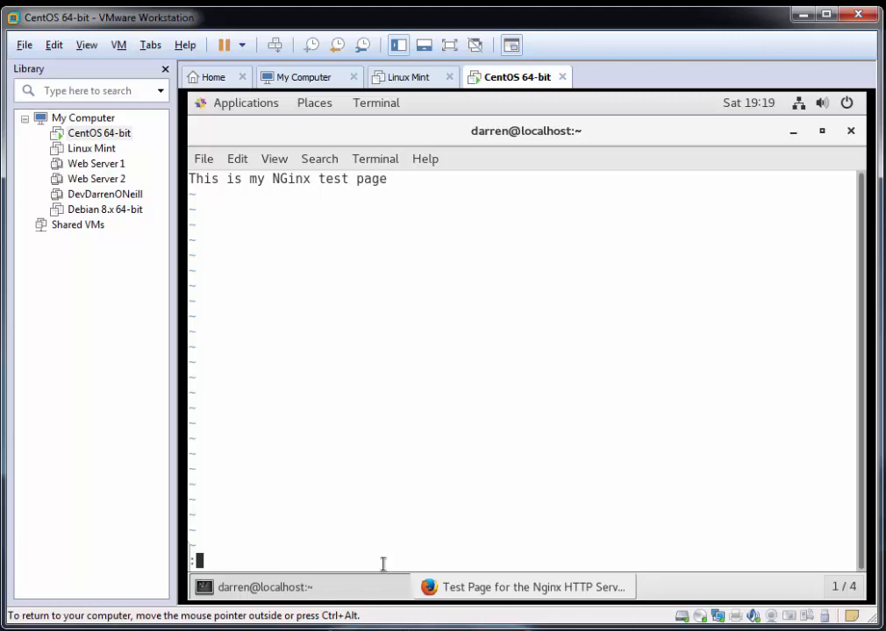
{"action": "type", "text": ":wq!"}
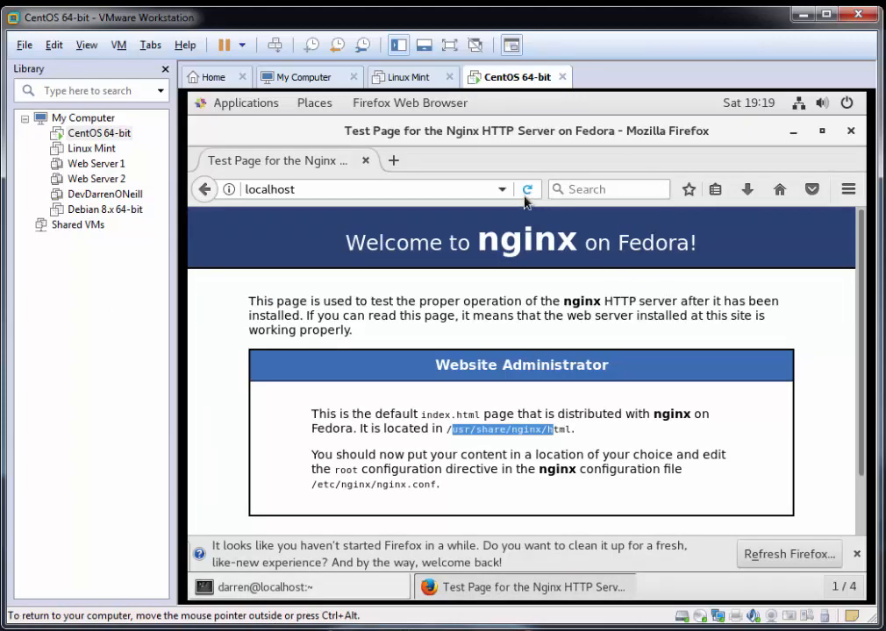
Step: Reload localhost in Firefox to display the custom NGinx test page
{"action": "left_click", "coordinate": [526, 189]}
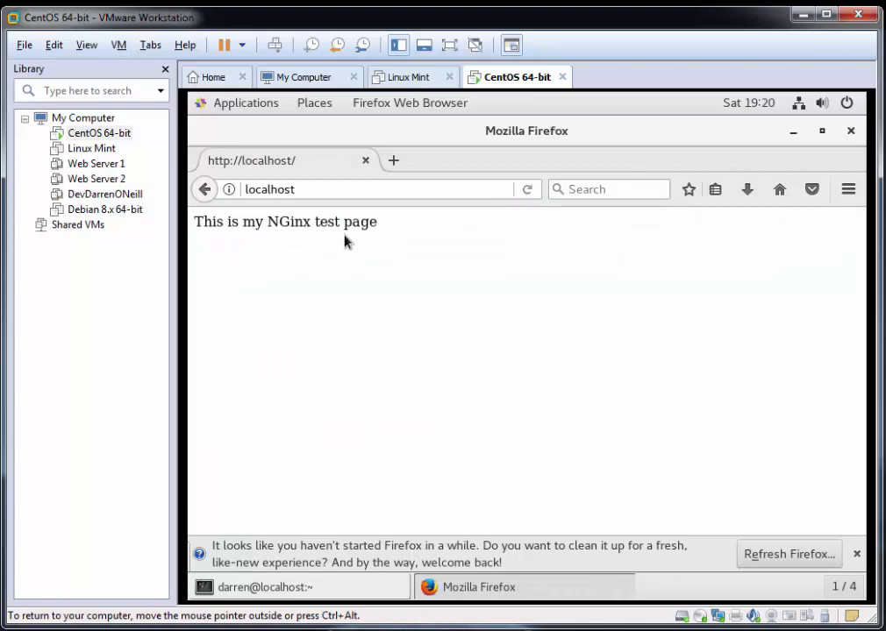
{"action": "mouse_move", "coordinate": [332, 254]}
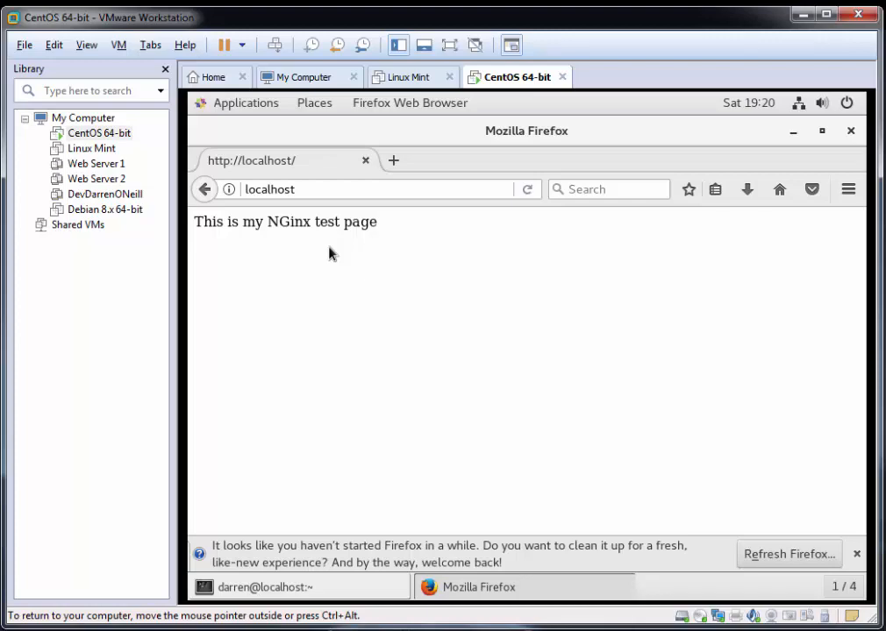
{"action": "mouse_move", "coordinate": [331, 254]}
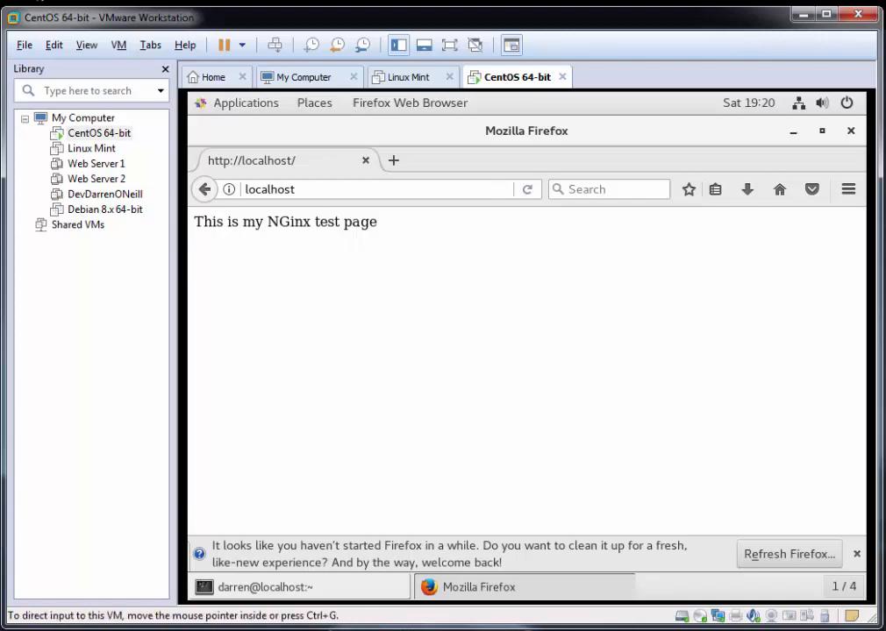